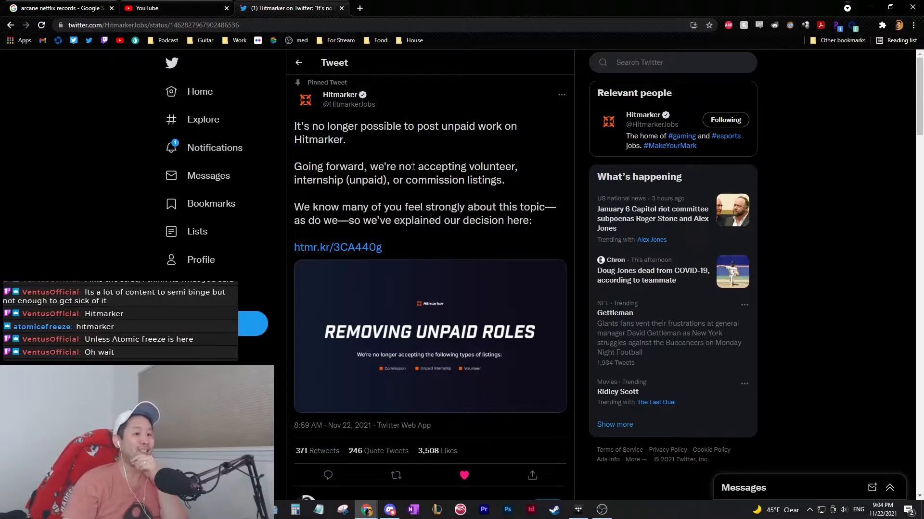
Step: Open the htmr.kr explanation link from Hitmarker's pinned tweet in a new tab
{"action": "double_click", "coordinate": [364, 180]}
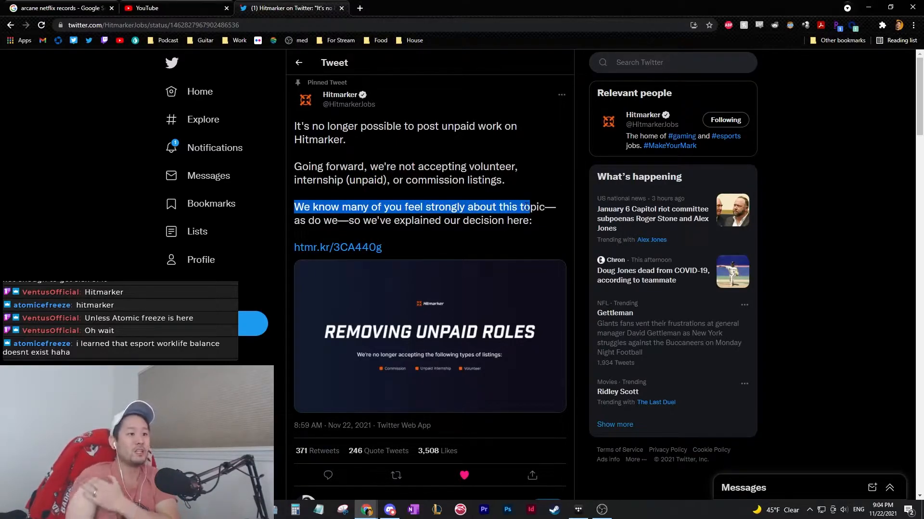
{"action": "right_click", "coordinate": [338, 247]}
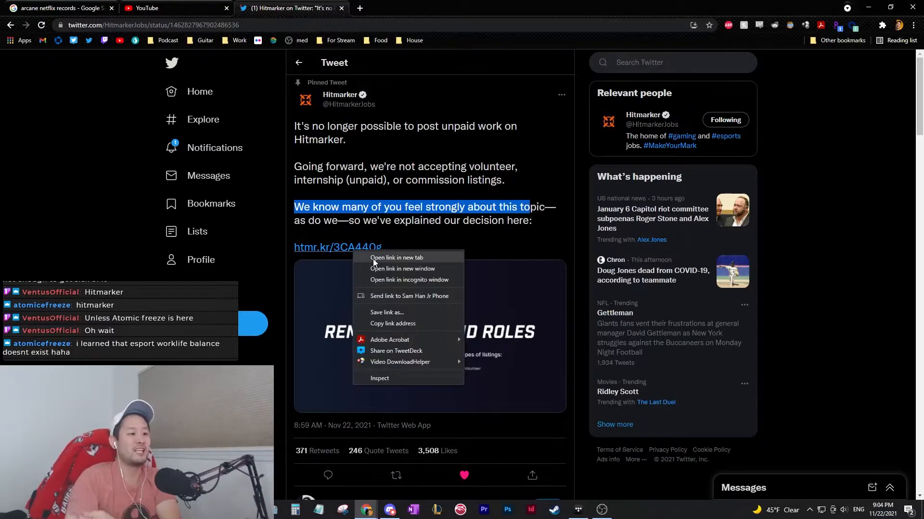
{"action": "left_click", "coordinate": [396, 261]}
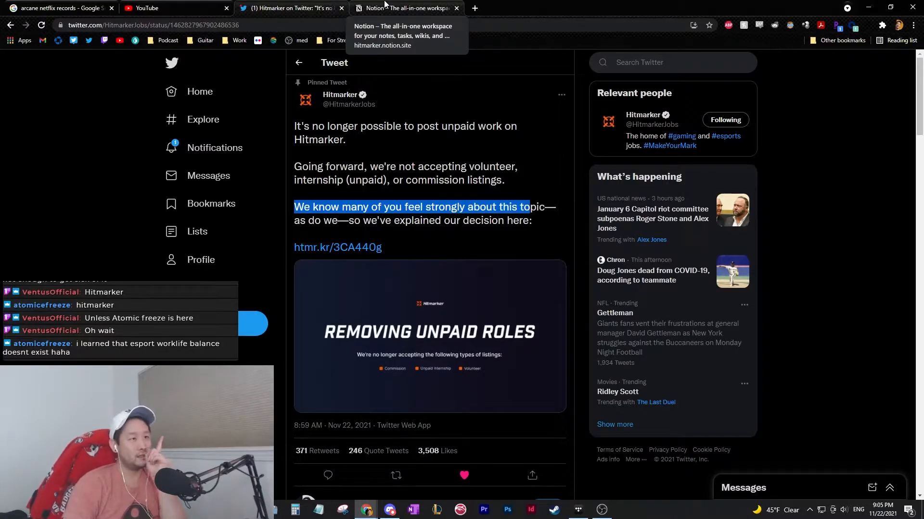
Step: Switch to the Hitmarker Notion tab, zoom in, and scroll to the FAQ toggles
{"action": "left_click", "coordinate": [406, 7]}
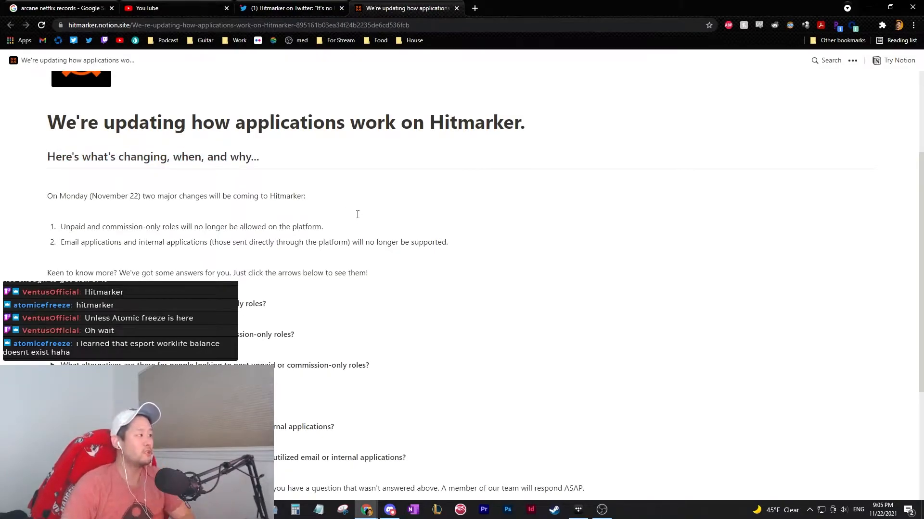
{"action": "key", "text": "ctrl+plus"}
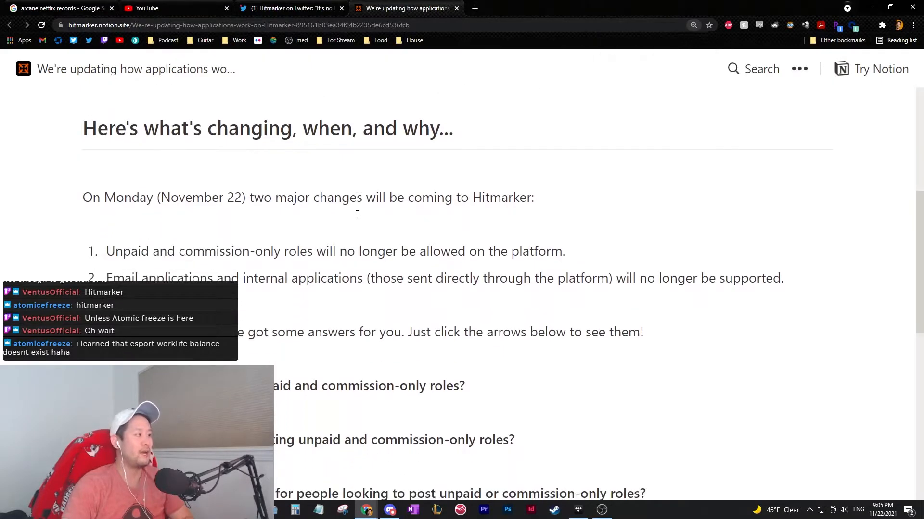
{"action": "scroll", "scroll_direction": "down", "scroll_amount": 3}
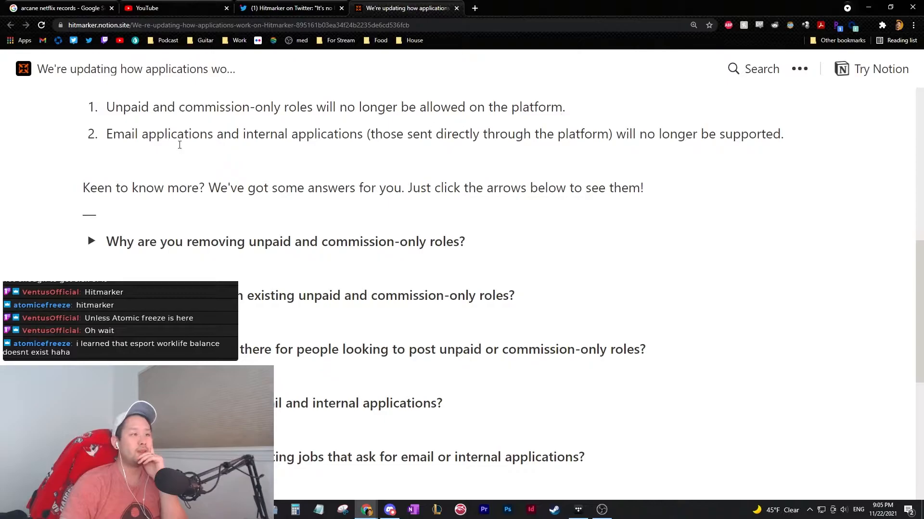
{"action": "scroll", "scroll_direction": "down", "scroll_amount": 3}
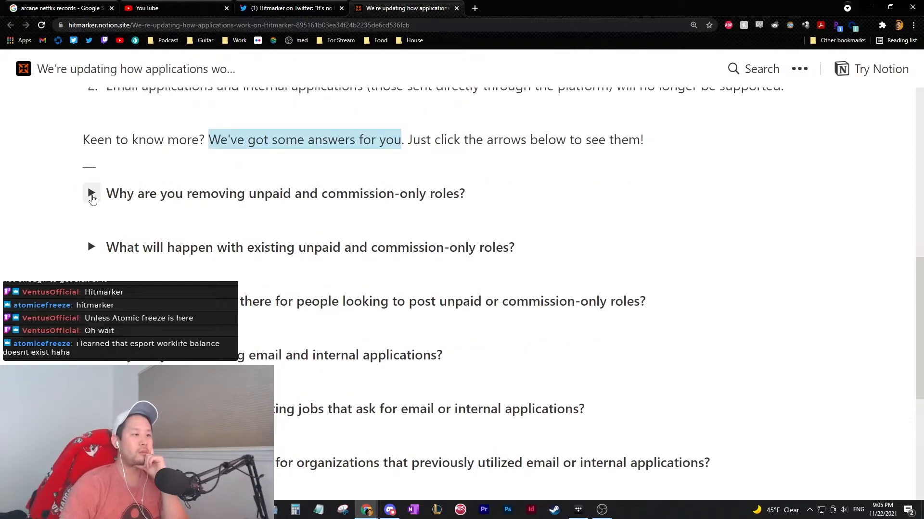
Step: Expand the first FAQ answer on removing unpaid roles and read down to the fair-pay paragraph
{"action": "left_click", "coordinate": [91, 194]}
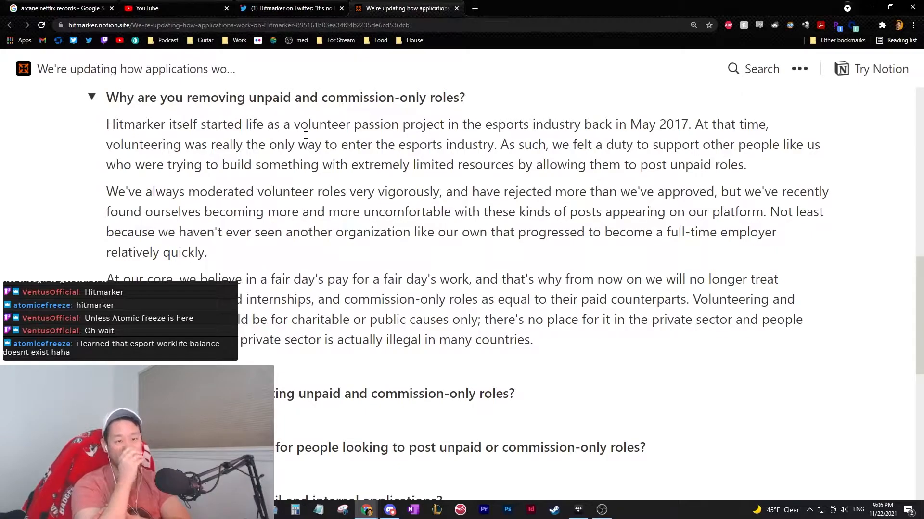
{"action": "scroll", "scroll_direction": "down", "scroll_amount": 3}
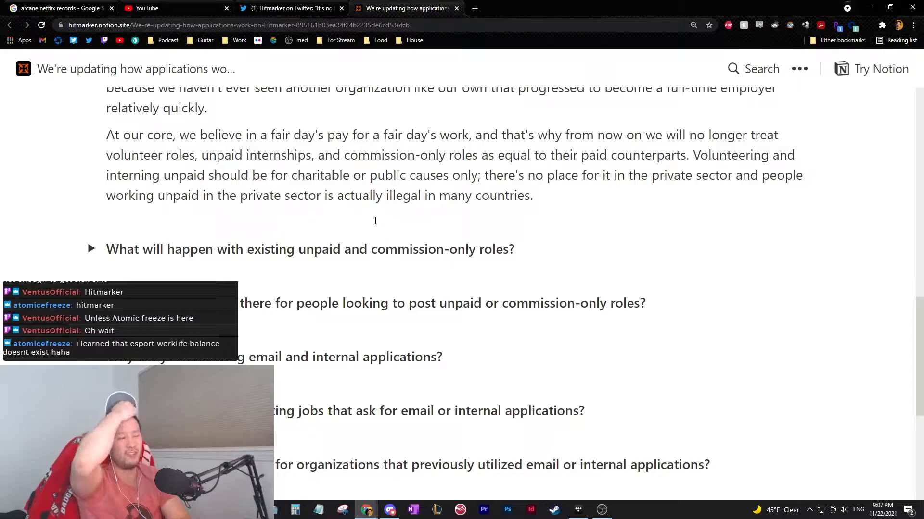
Step: Search Google for 'private sec' and switch back to the Notion tab
{"action": "type", "text": "private sector"}
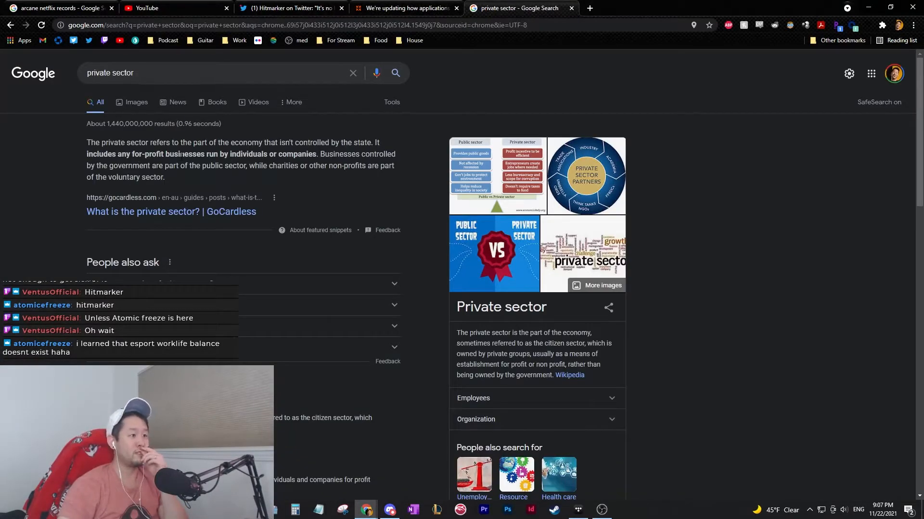
{"action": "left_click", "coordinate": [405, 7]}
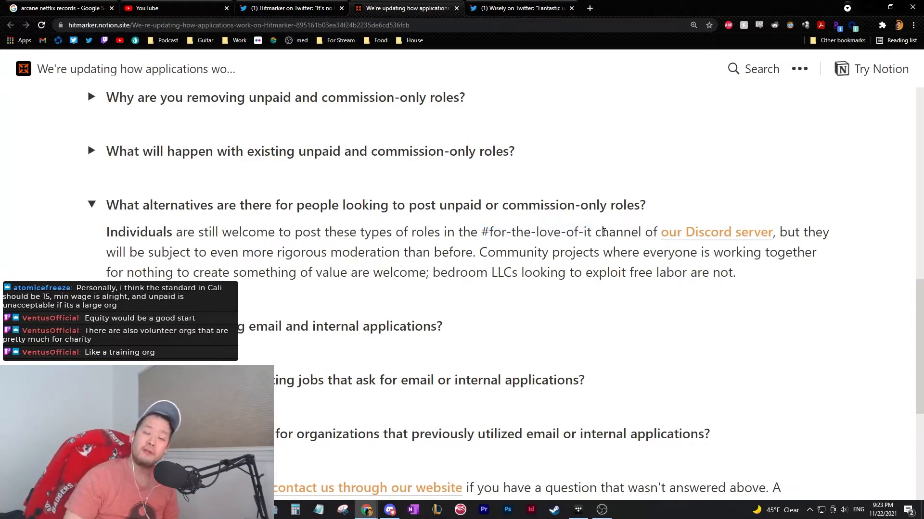
Step: Highlight the line about unpaid work being for charitable or public causes
{"action": "left_click_drag", "start_coordinate": [482, 231], "coordinate": [589, 232]}
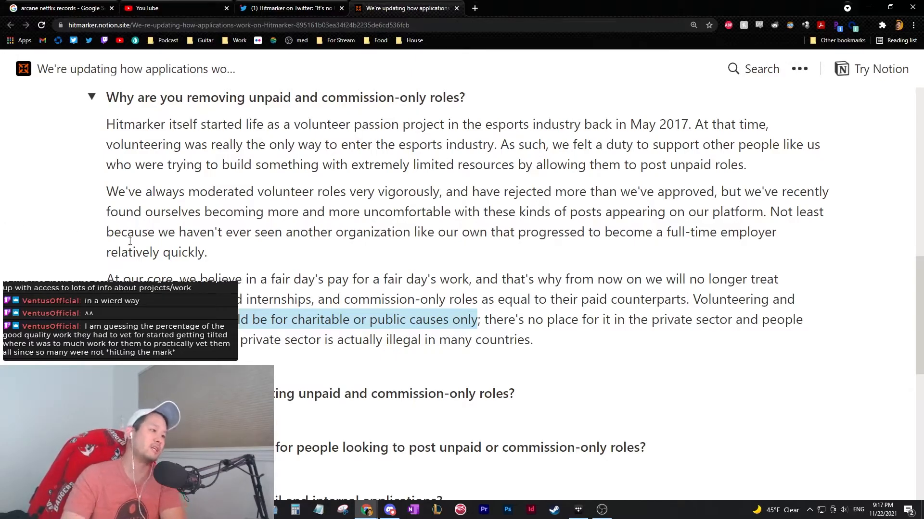
{"action": "scroll", "scroll_direction": "down", "scroll_amount": 3}
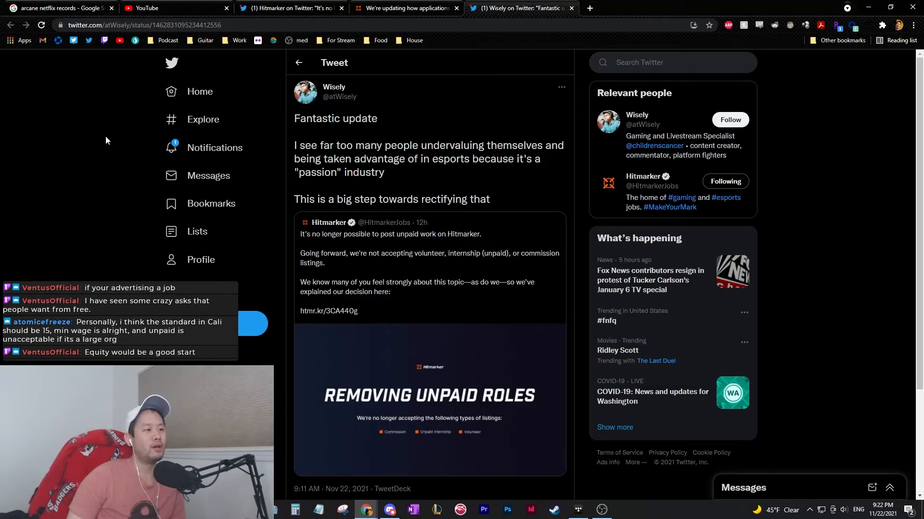
{"action": "mouse_move", "coordinate": [96, 149]}
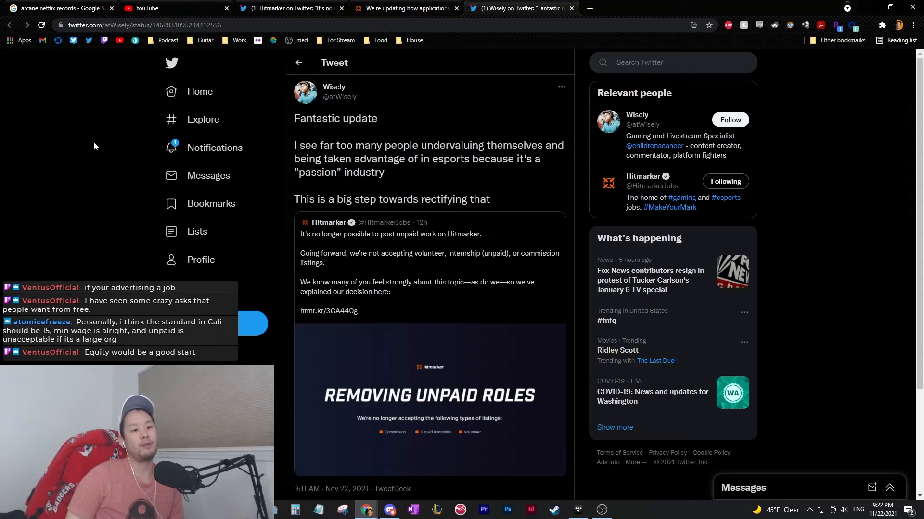
{"action": "mouse_move", "coordinate": [85, 139]}
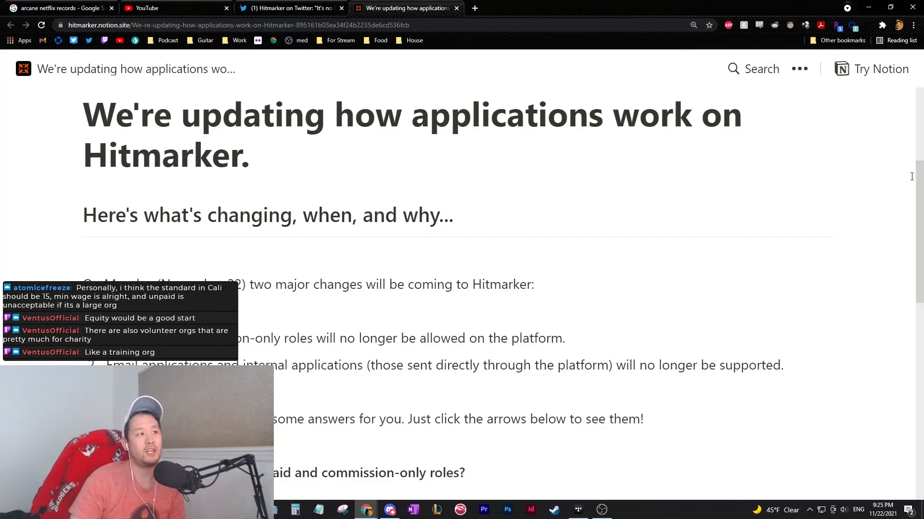
Step: Return to the 'Hitmarker on Twitter' tab showing the original announcement tweet
{"action": "left_click", "coordinate": [289, 7]}
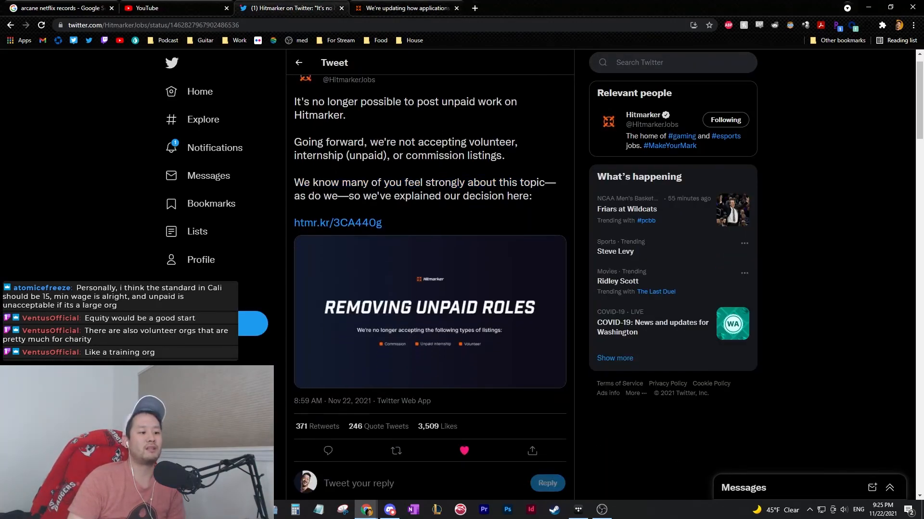